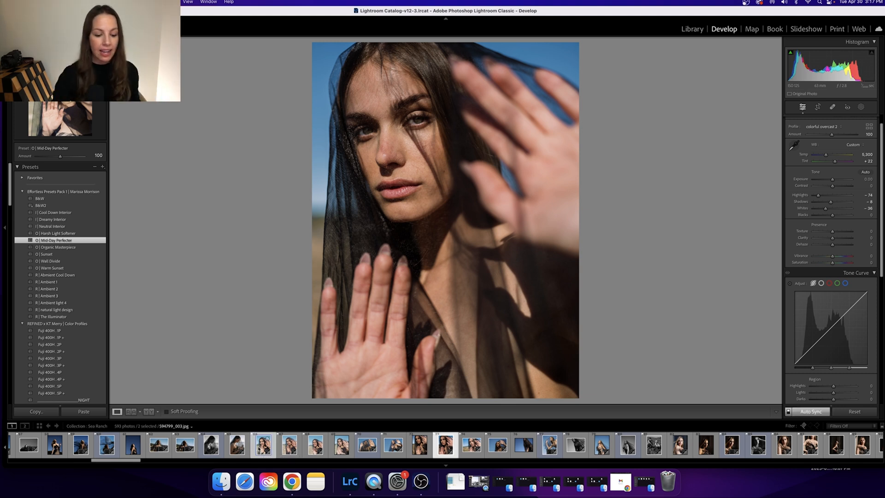
Compare the digital portrait beside film scan 594799_003.jpg in Library Compare view.
click(692, 29)
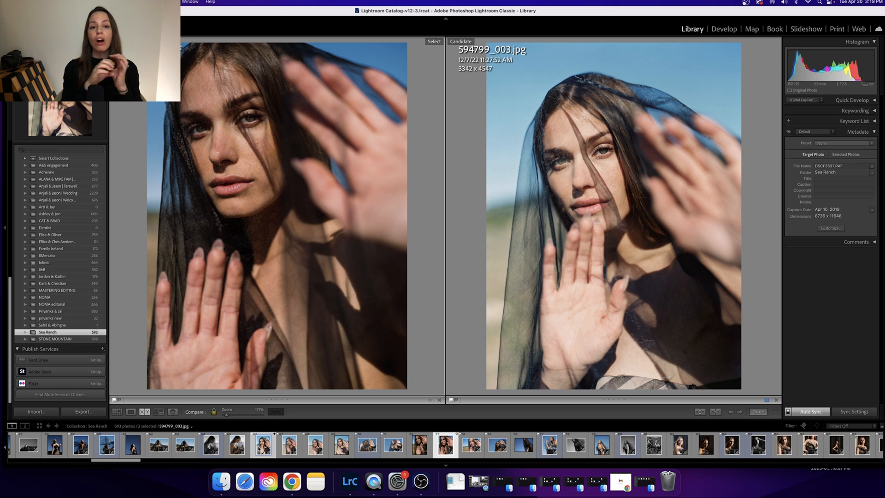
click(724, 28)
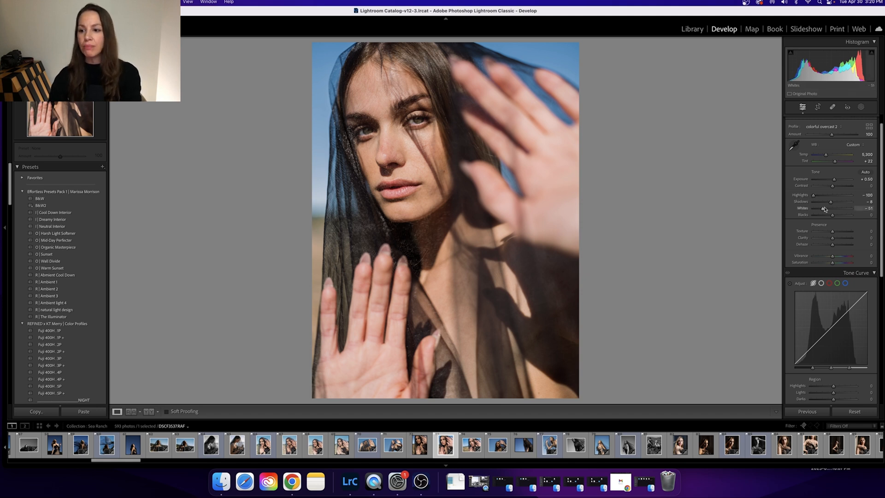
Set the portrait to Exposure +0.50, Highlights -100, Shadows -8 and Whites -51.
scroll(down, 3)
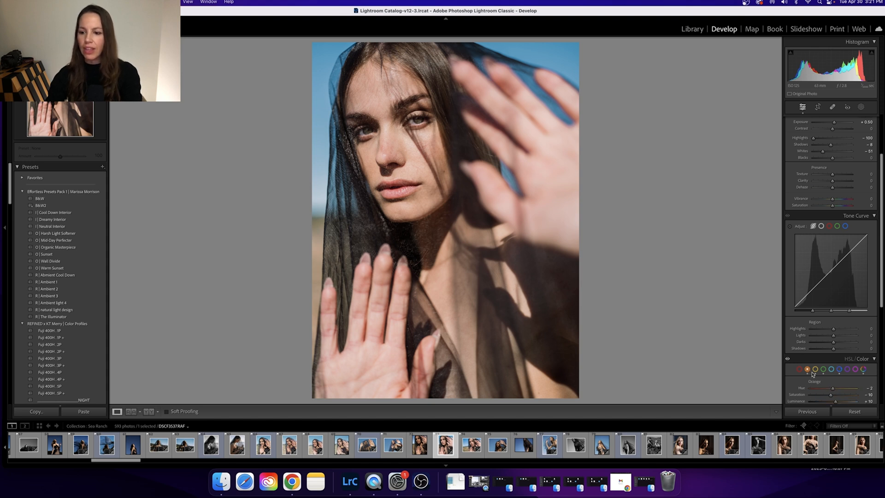
Give the Orange channel Hue -2, Saturation -10 and Luminance +10.
click(840, 369)
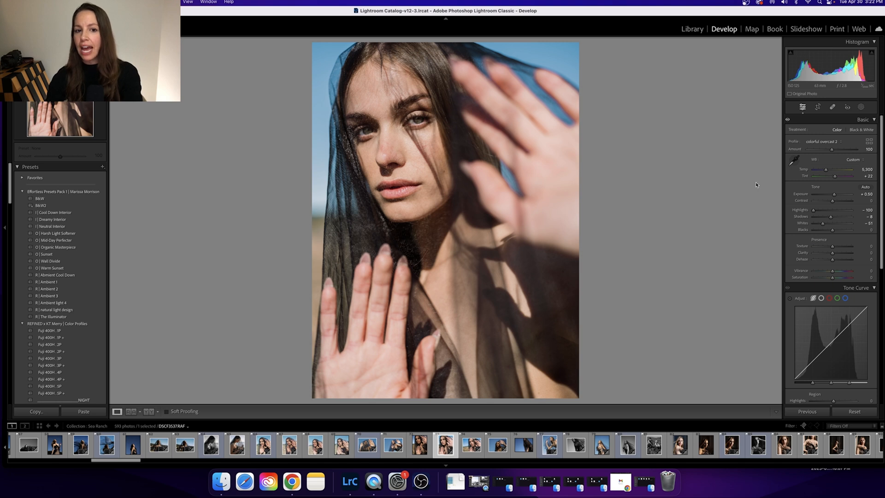
click(692, 29)
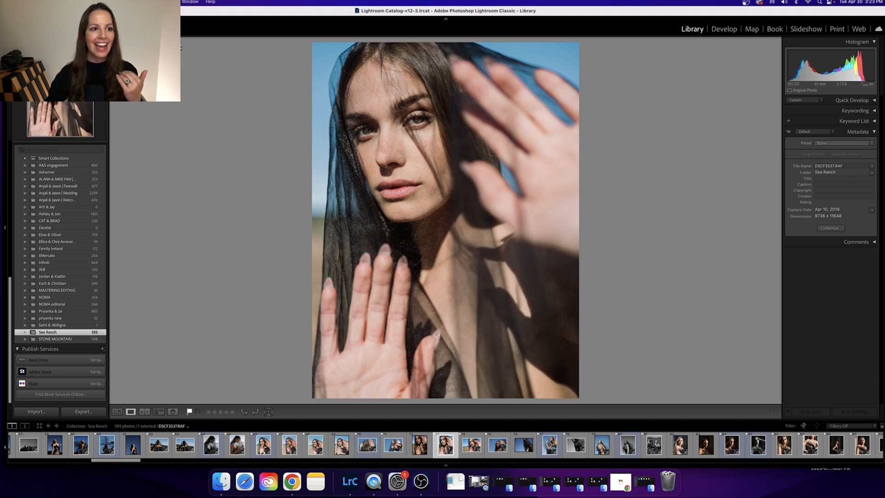
click(724, 29)
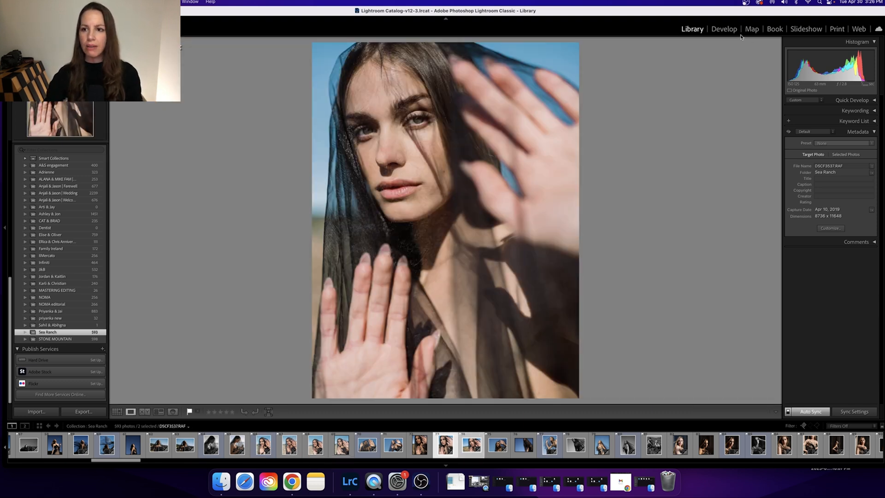
Add a second same-pose Sea Ranch thumbnail to the portrait selection.
click(145, 412)
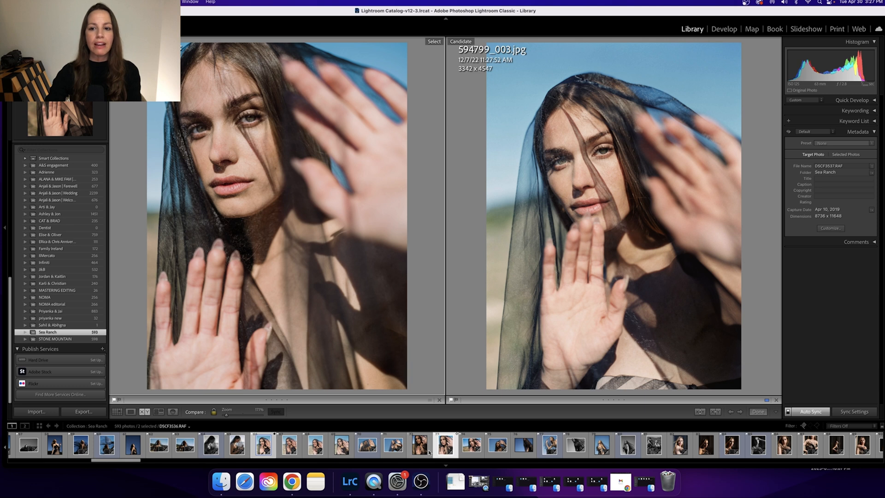
Compare the portrait as Select against 594799_003.jpg as Candidate.
click(724, 29)
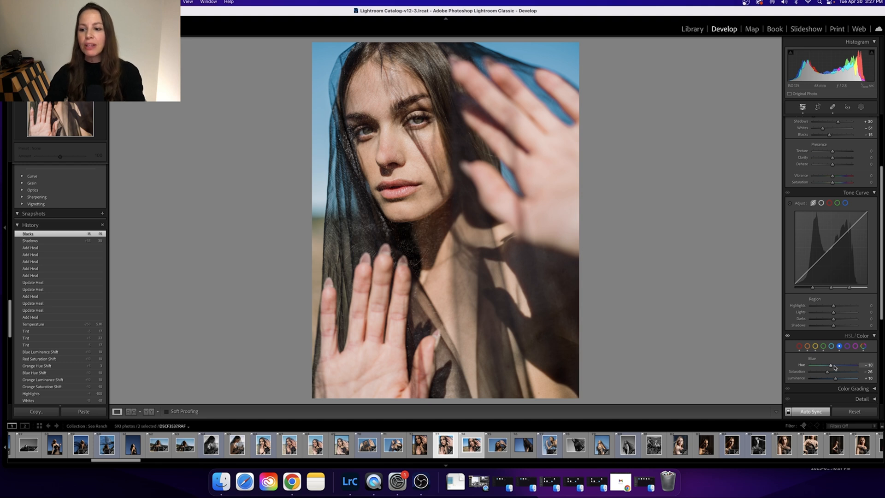
Bring the portrait into the Develop module to adjust the HSL Blue hue.
click(691, 29)
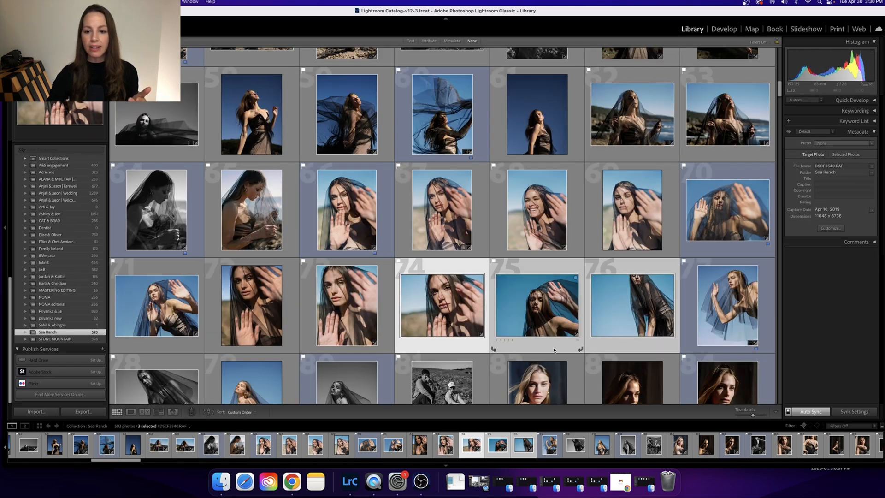